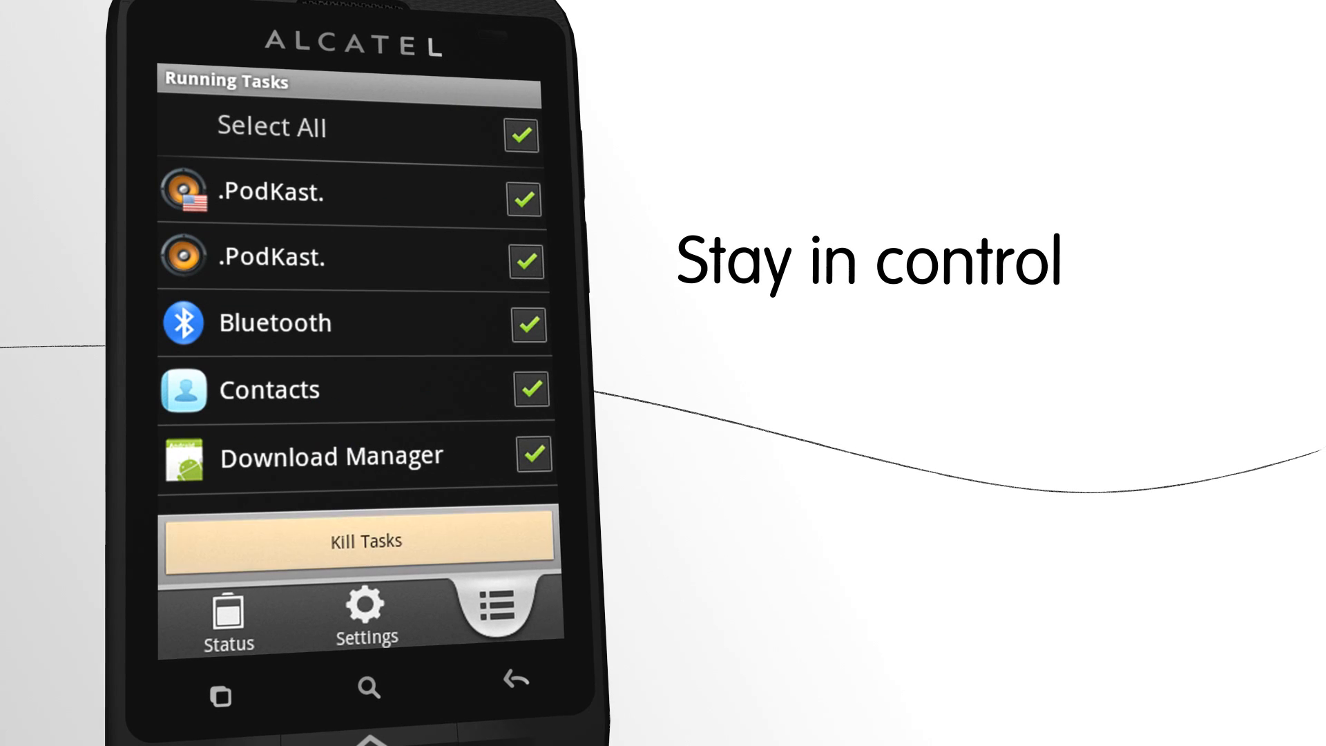
Kill all the checked running tasks in Android Task Manager.
click(359, 539)
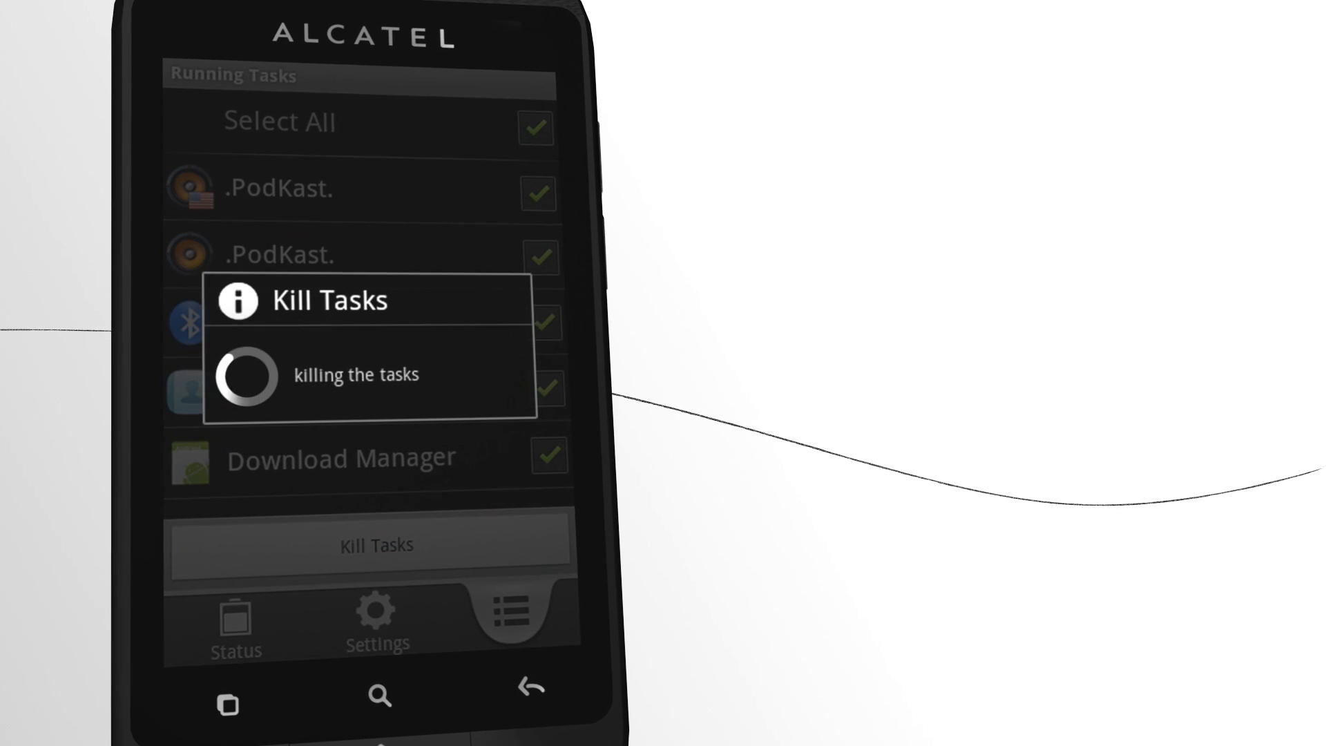
click(376, 544)
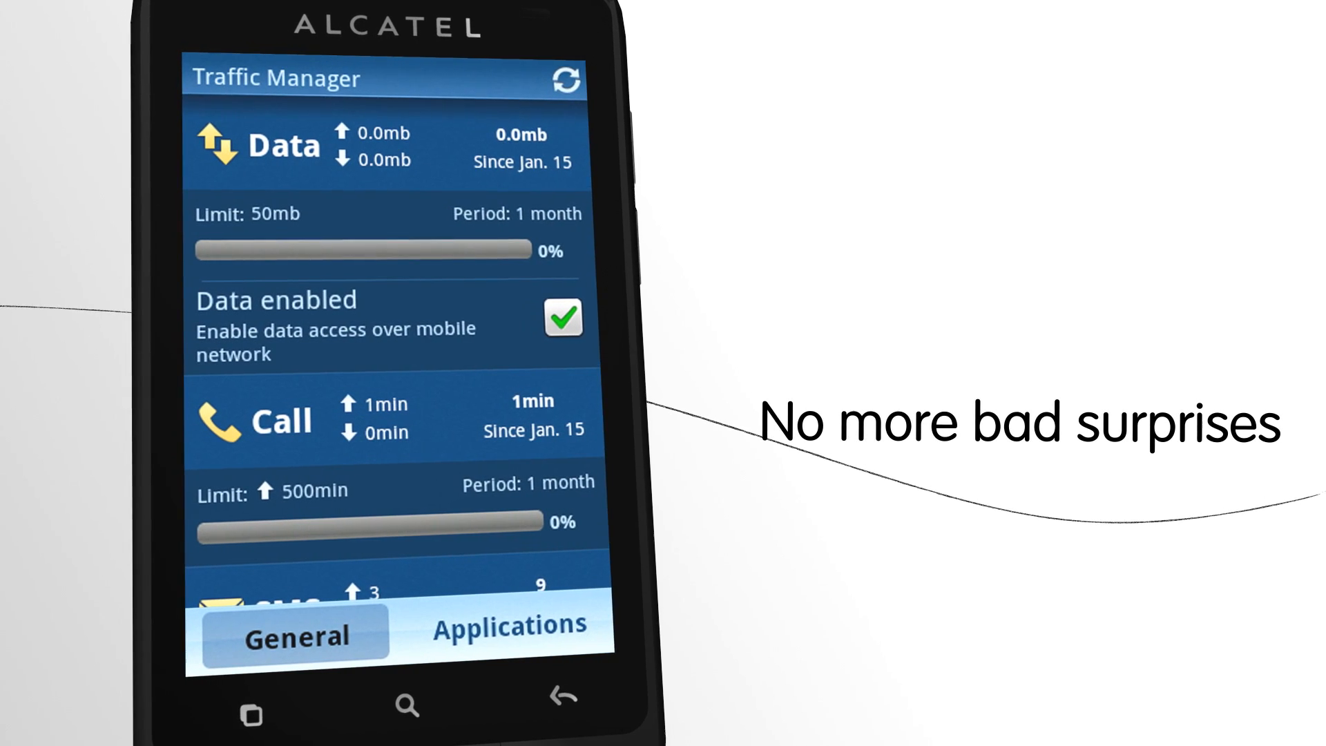
Scroll the Traffic Manager General overview to reveal Data, Call and SMS usage against limits.
scroll(down, 3)
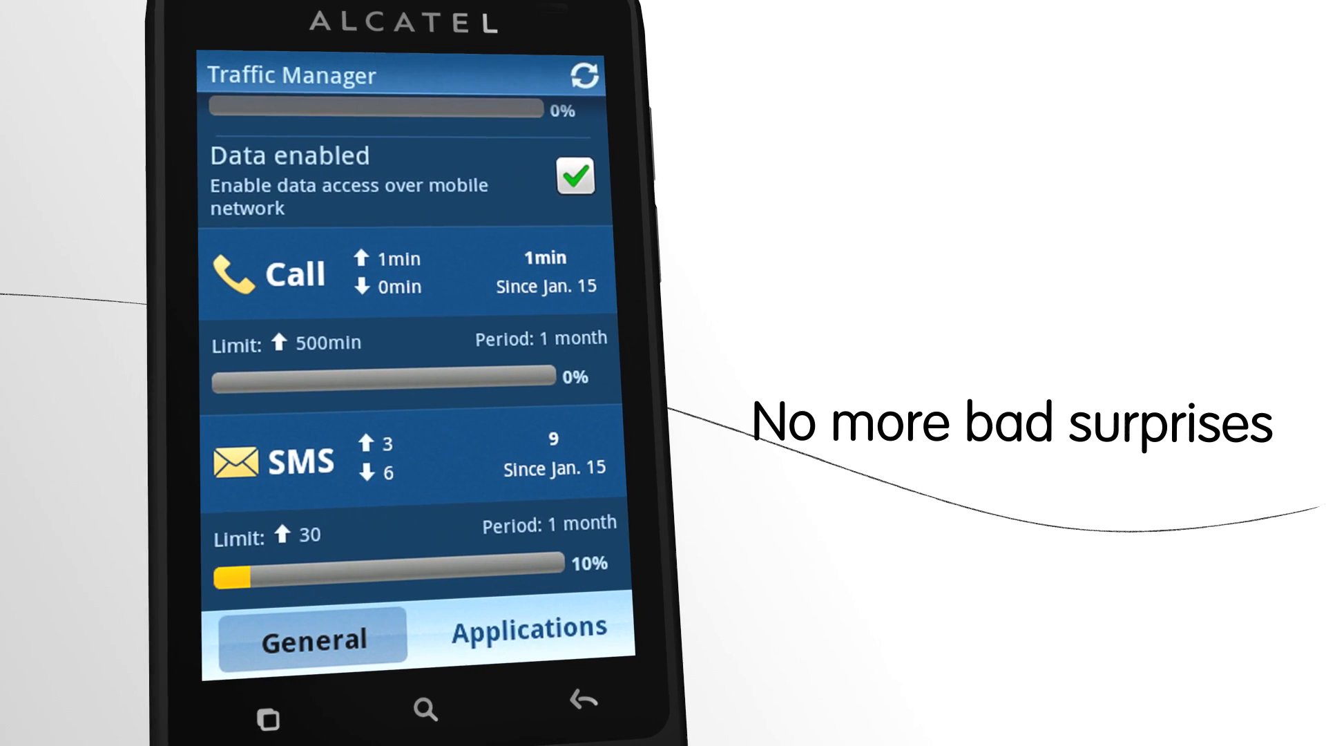
click(519, 630)
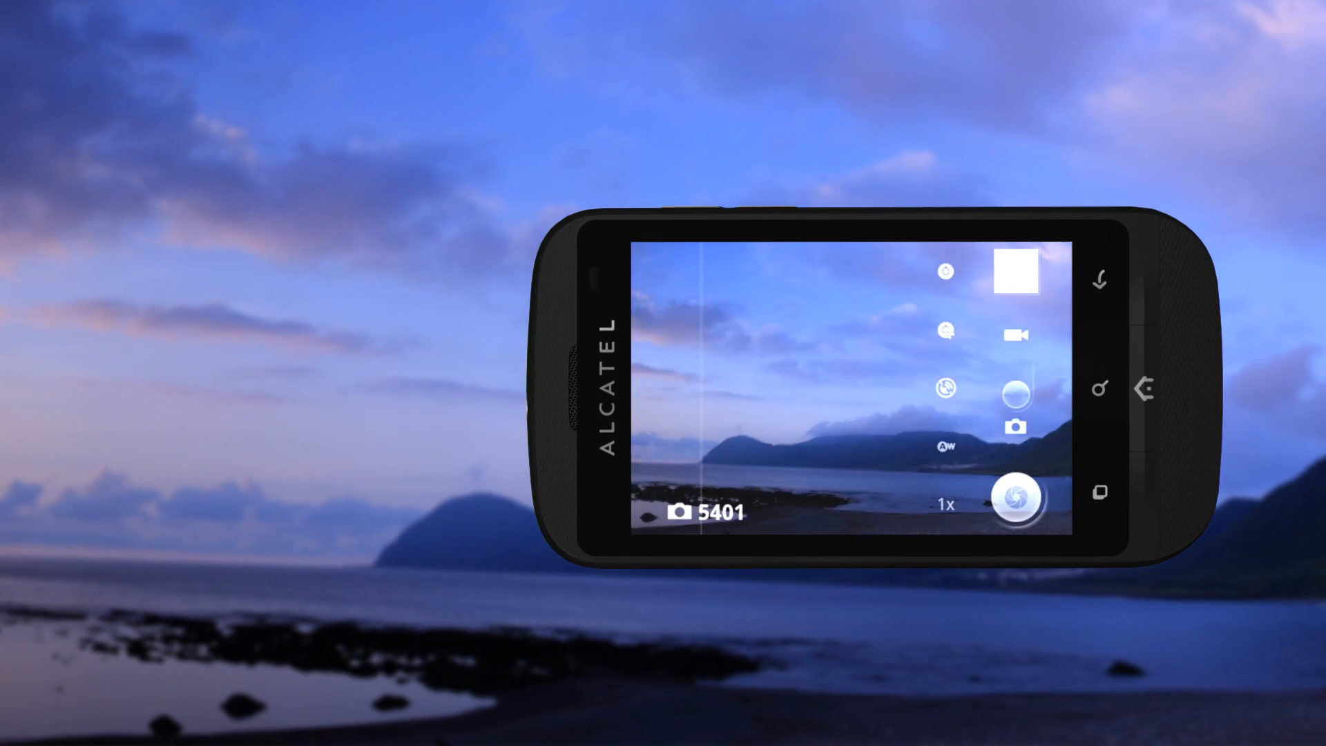
Capture a panoramic shoreline photo and bring up its sharing destinations.
click(1019, 492)
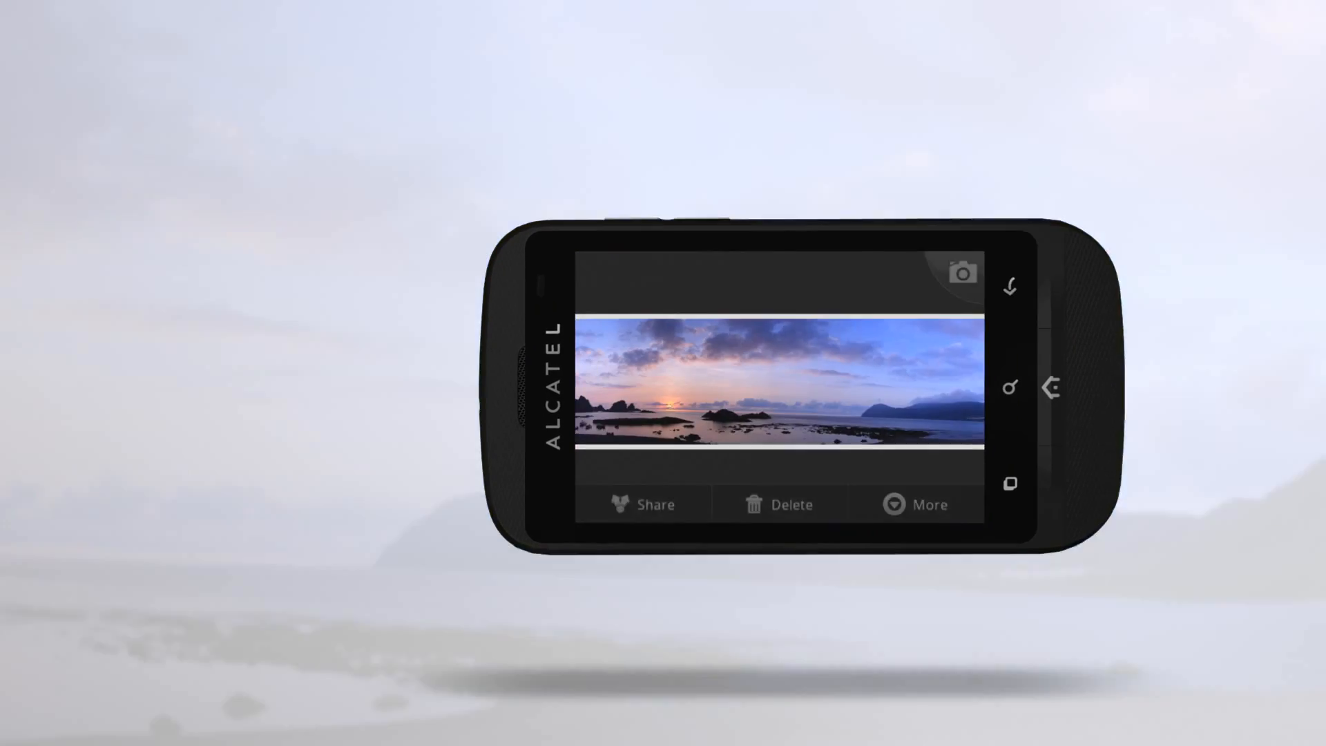
click(645, 504)
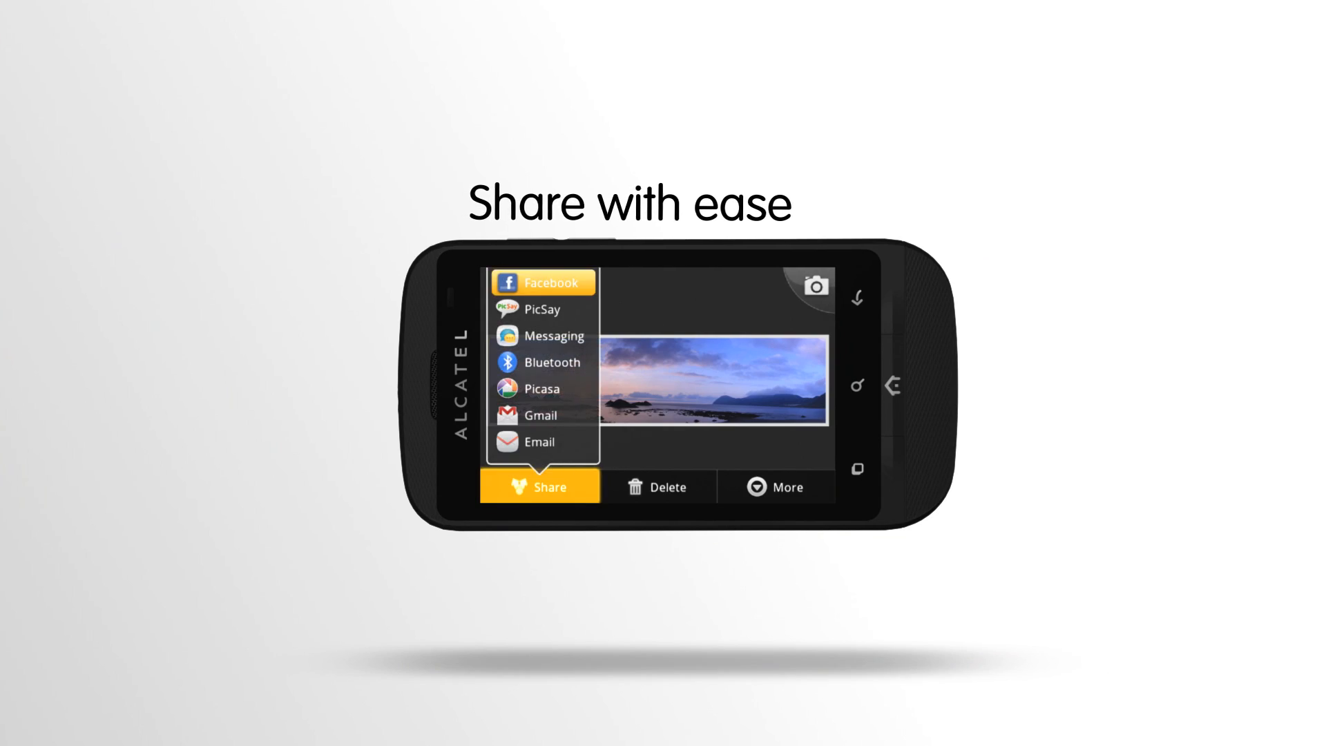